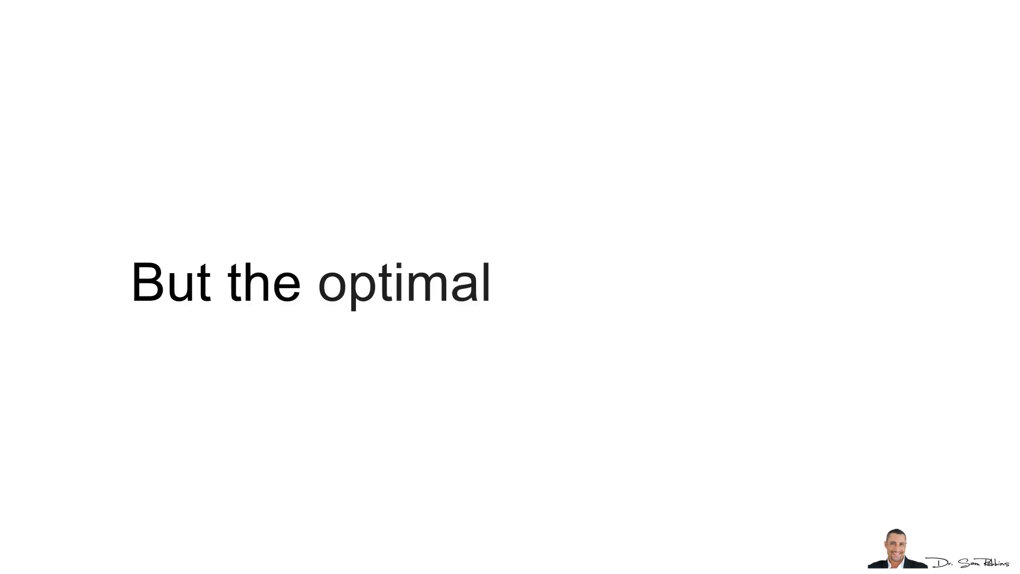
{"action": "type", "text": "ratios would be:"}
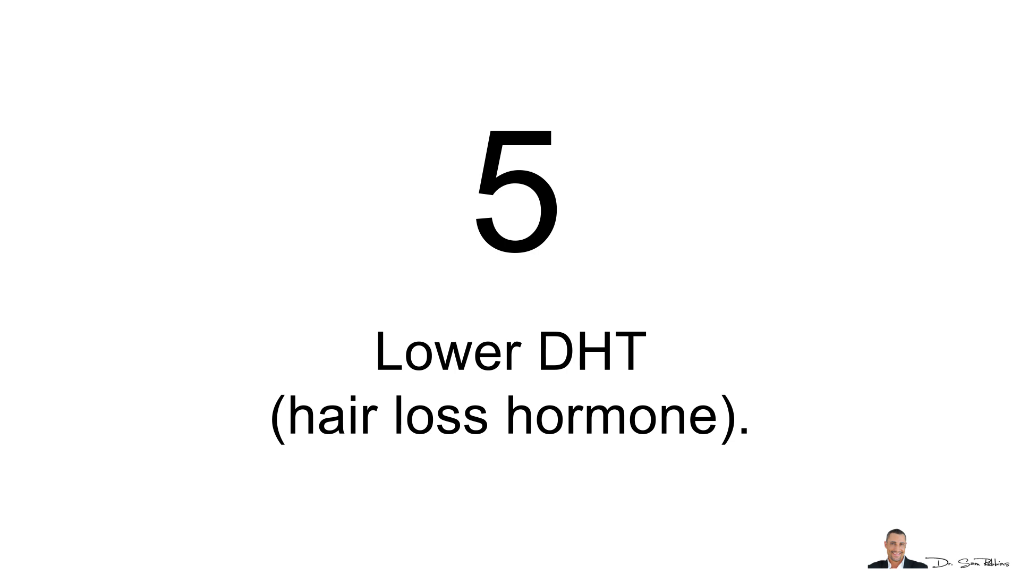
{"action": "key", "text": "Right"}
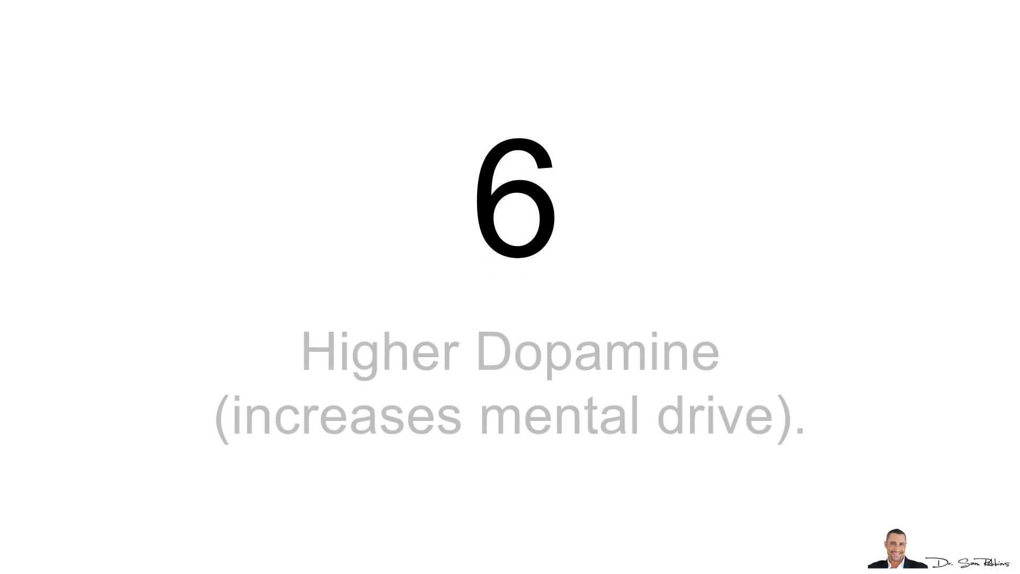